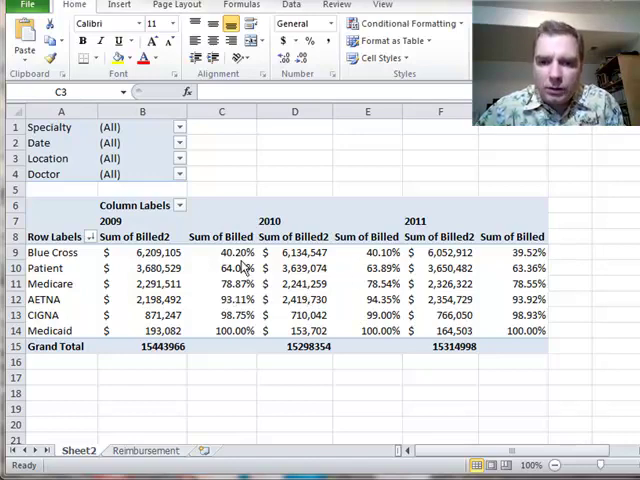
Show the Blue Cross Sum of Billed values as Rank Smallest to Largest
click(238, 252)
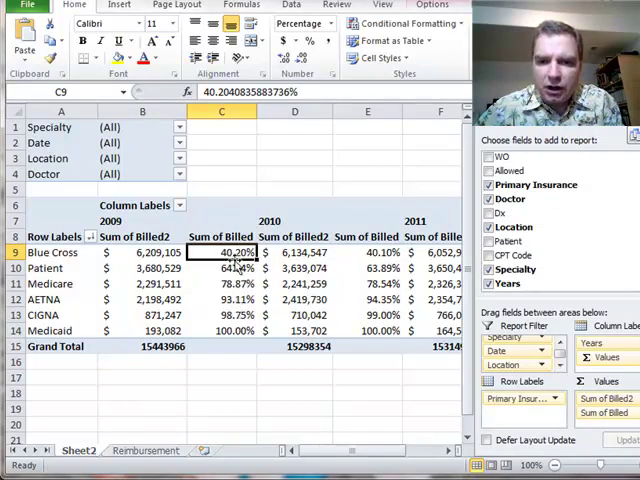
right_click(235, 252)
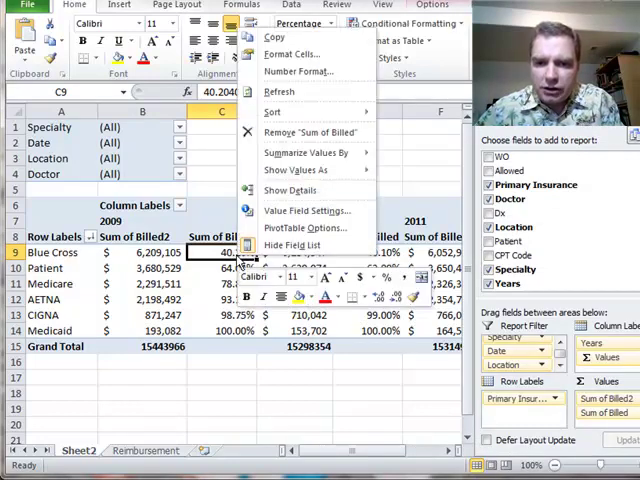
click(293, 170)
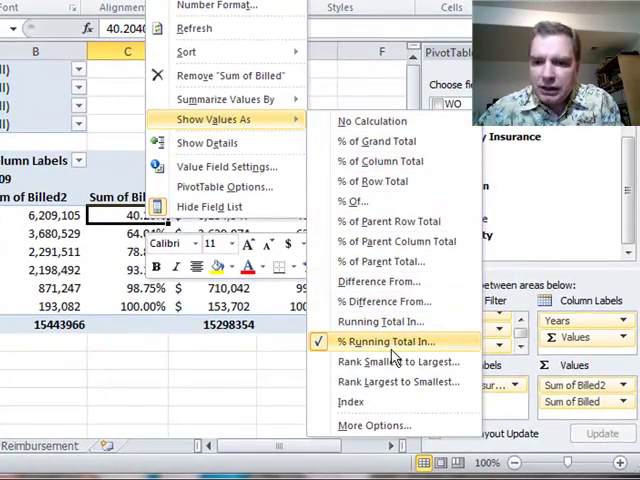
mouse_move(395, 361)
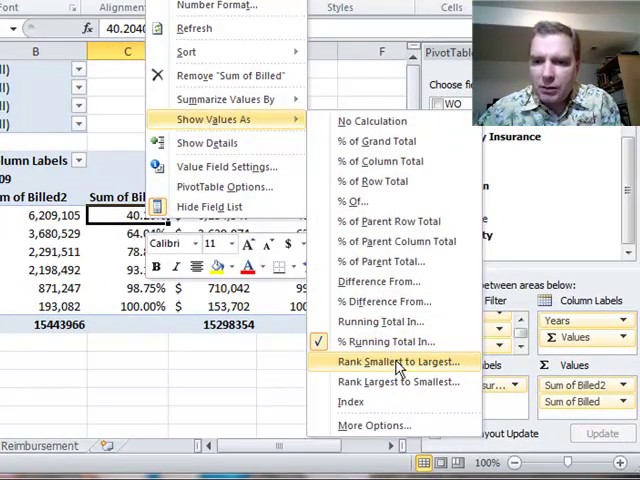
click(393, 361)
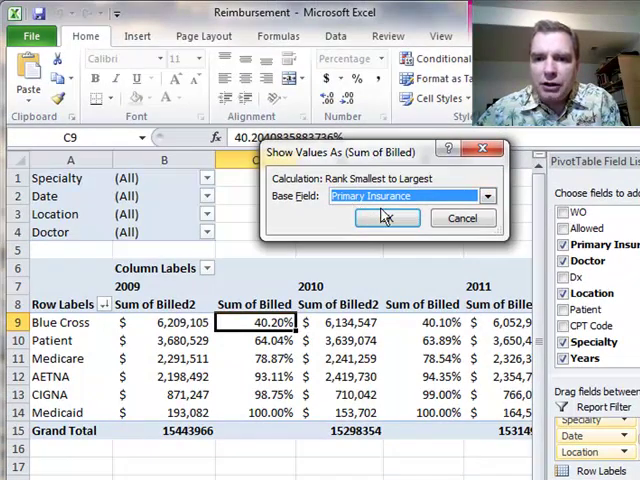
Apply the Primary Insurance ranking and check Medicaid's 2009 rank and billed amount
click(388, 218)
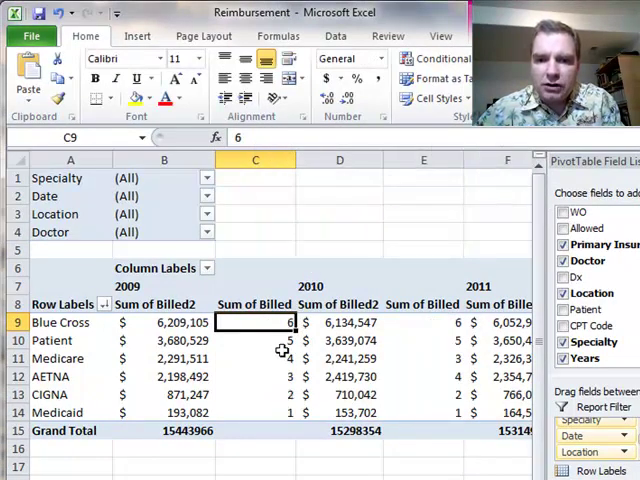
mouse_move(276, 322)
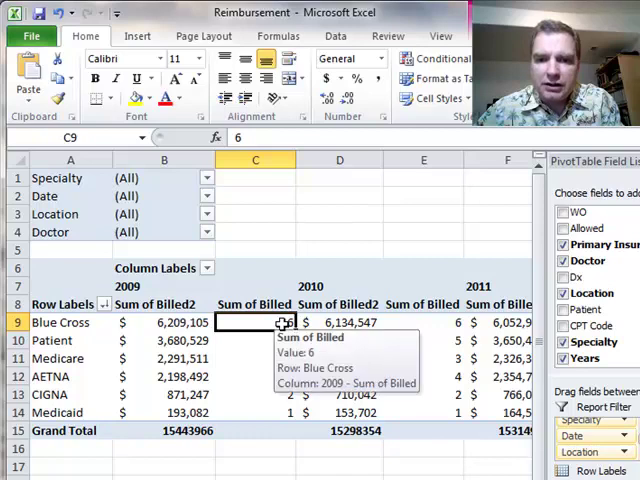
click(164, 322)
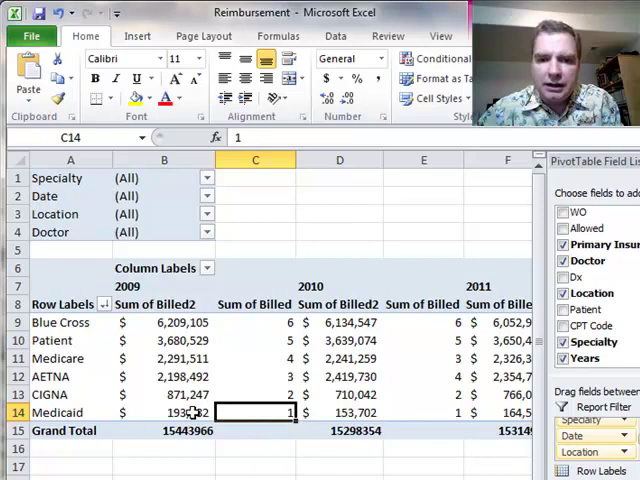
click(163, 412)
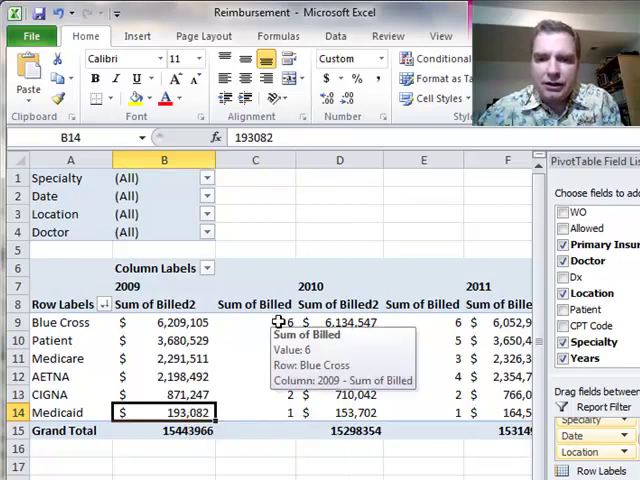
click(423, 322)
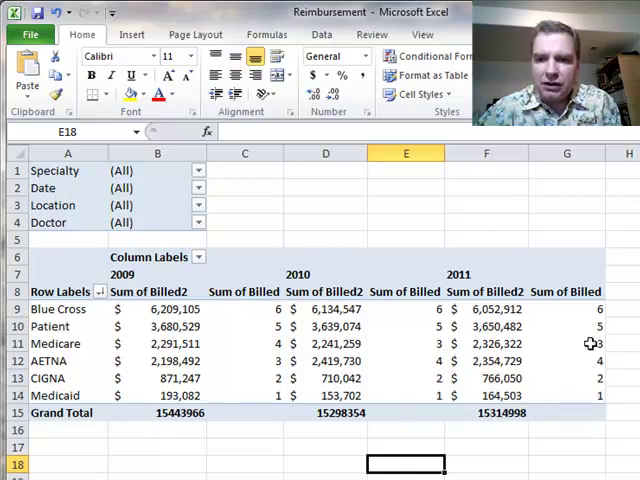
mouse_move(595, 343)
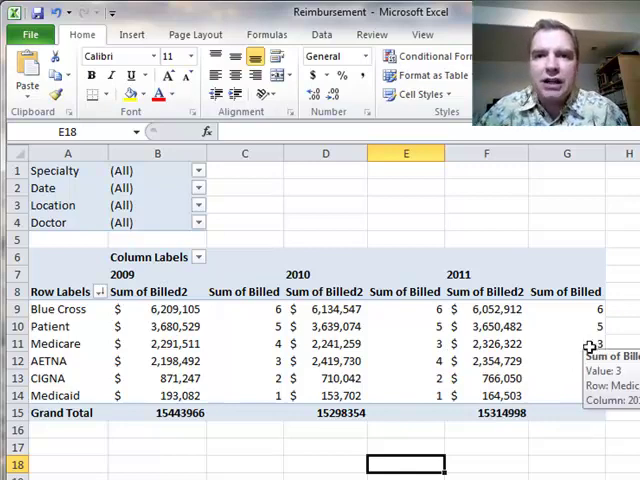
mouse_move(273, 312)
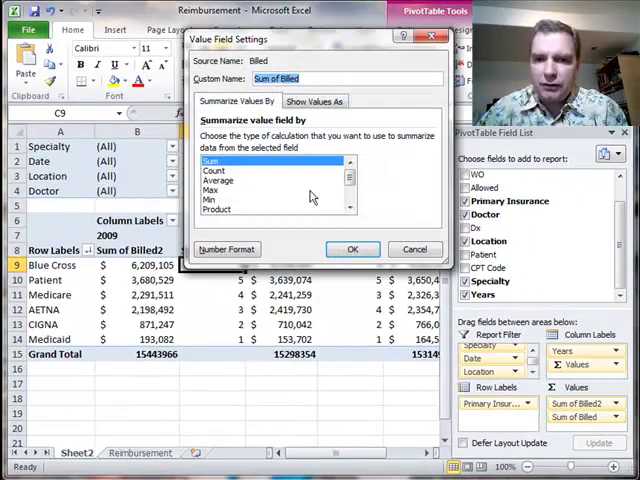
Switch to Rank Largest to Smallest by Primary Insurance, putting Blue Cross at 1
click(314, 101)
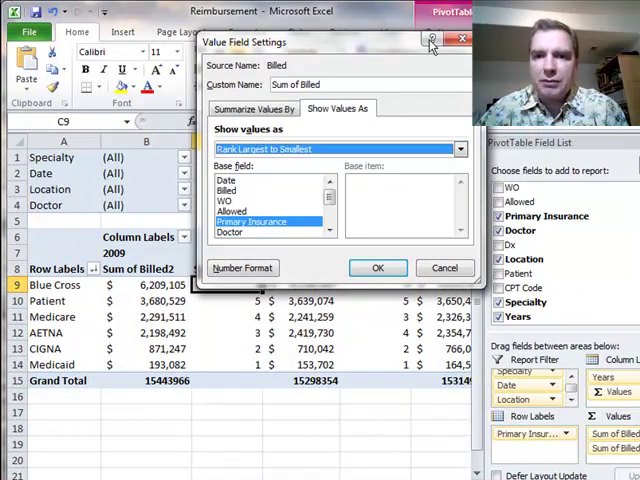
mouse_move(277, 191)
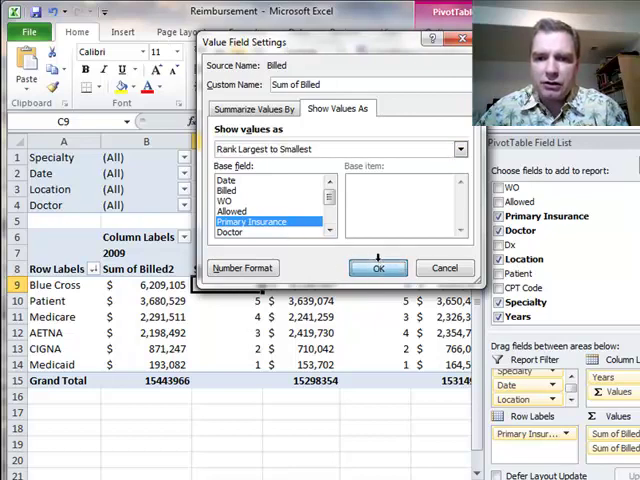
click(378, 267)
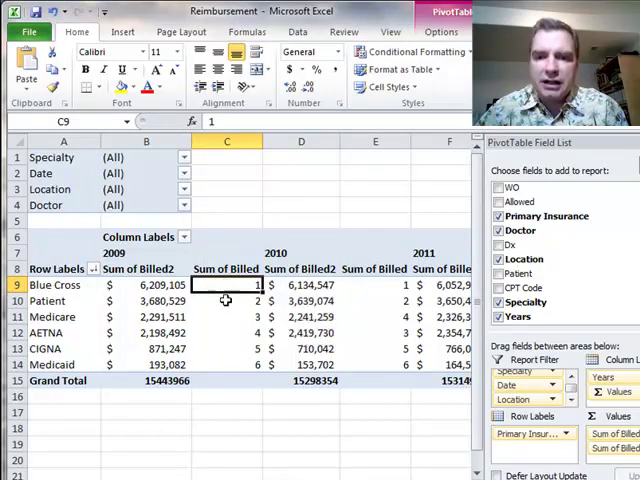
click(226, 364)
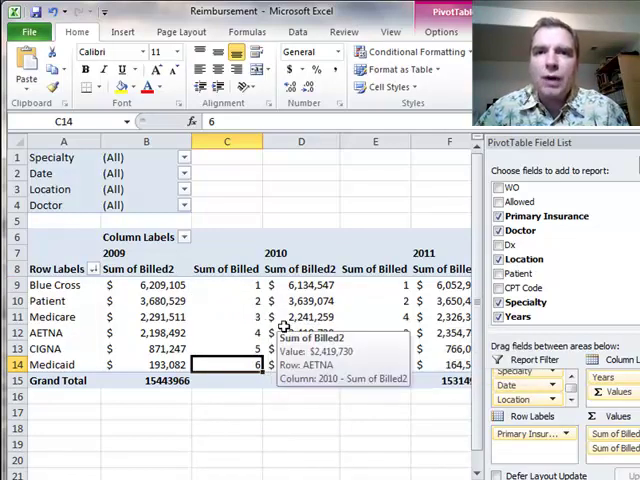
mouse_move(253, 300)
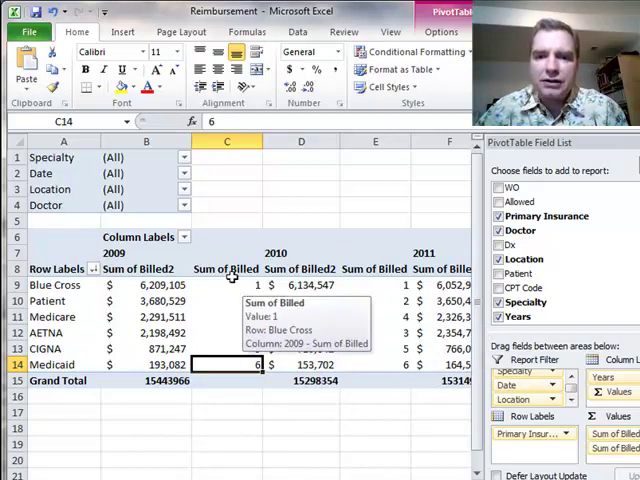
click(226, 285)
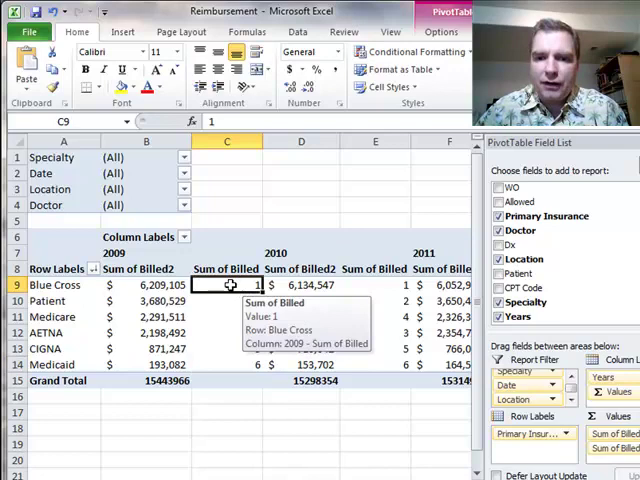
Open Value Field Settings for Sum of Billed to rank by Years
right_click(227, 285)
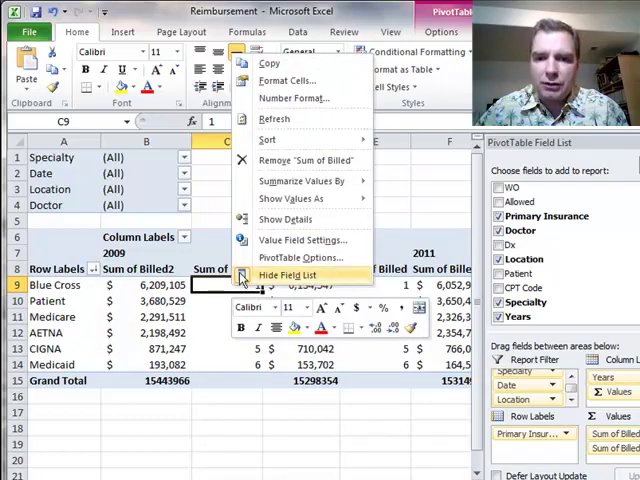
click(289, 199)
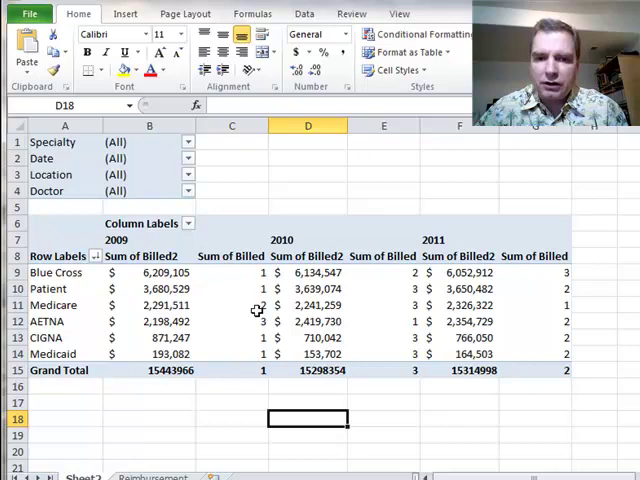
mouse_move(250, 370)
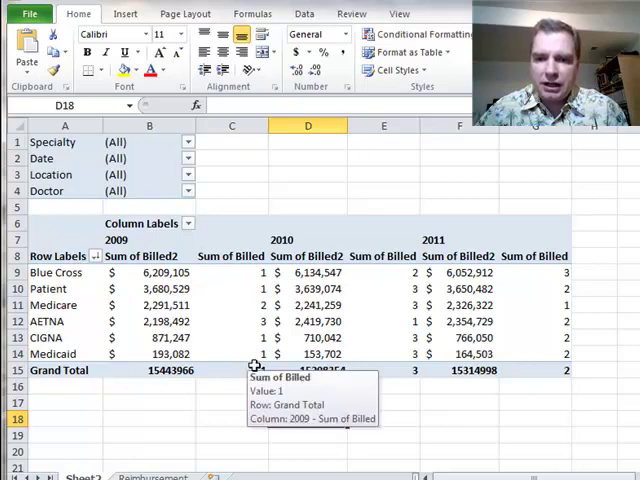
mouse_move(257, 280)
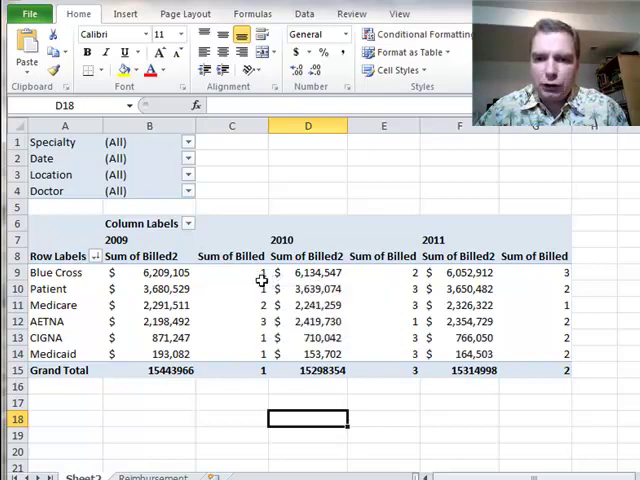
mouse_move(260, 278)
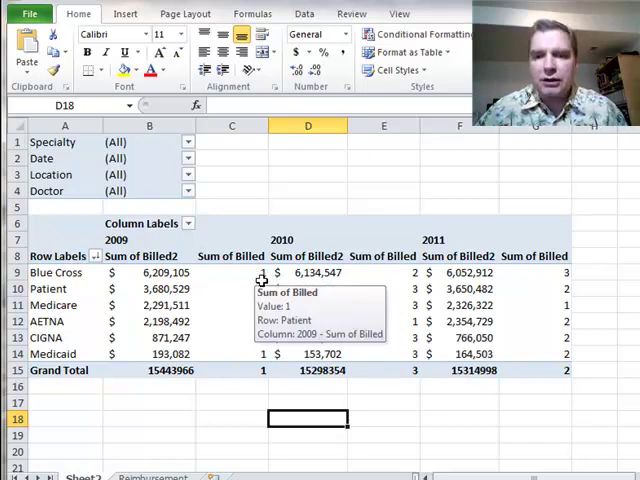
mouse_move(160, 273)
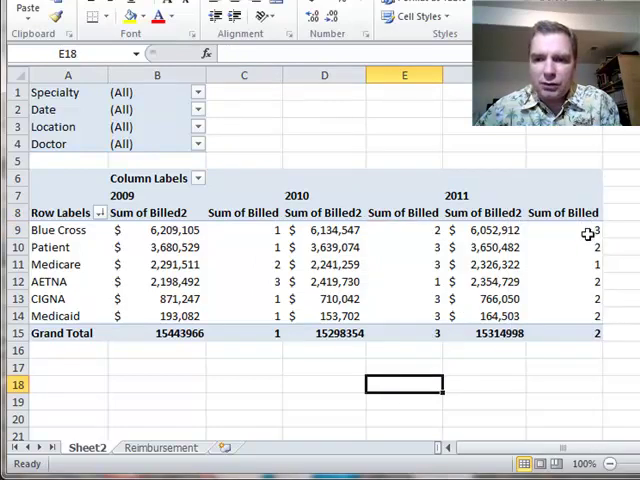
mouse_move(569, 268)
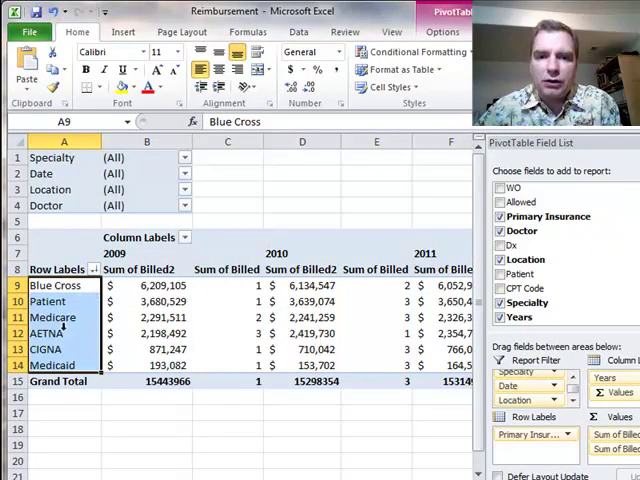
mouse_move(320, 285)
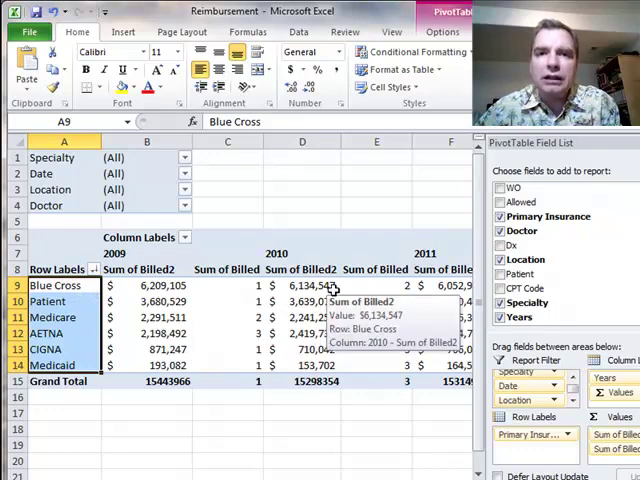
Reopen Show Values As for cell C9, confirming Rank Largest to Smallest is checked
right_click(227, 285)
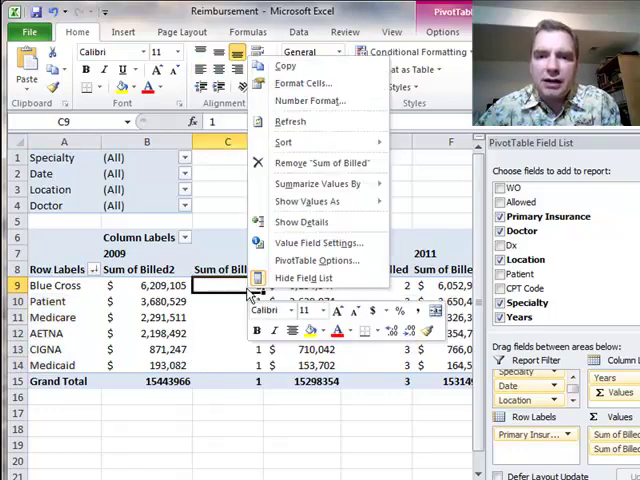
click(307, 200)
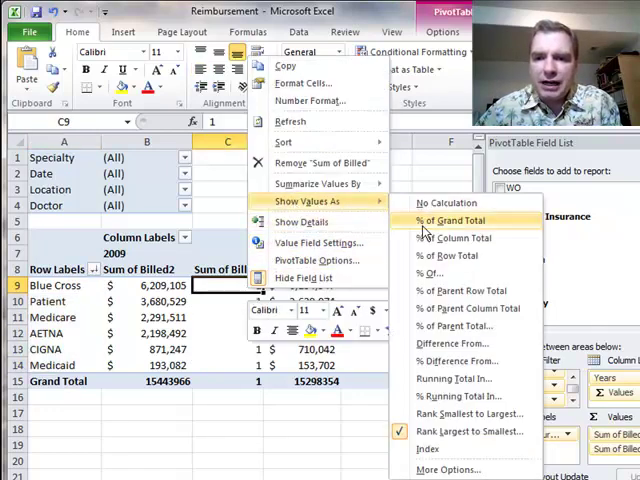